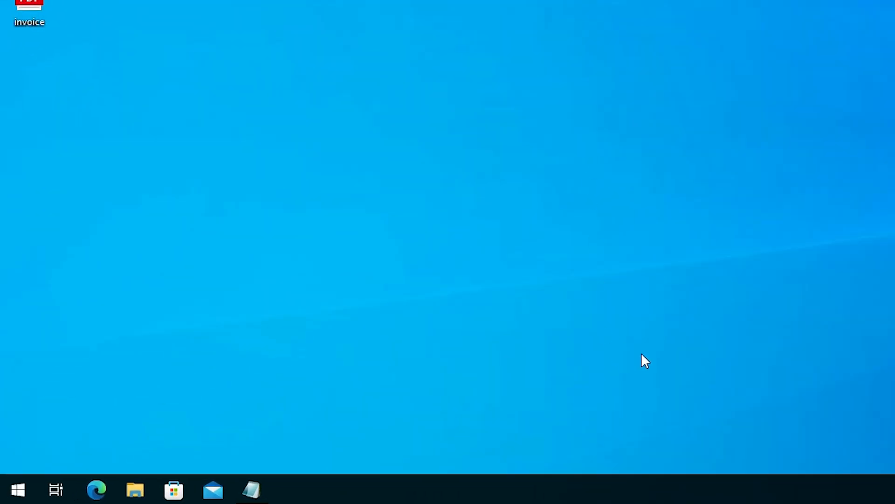
# - Search the Start menu for 'ser' and launch Services from the results
pyautogui.click(18, 486)
pyautogui.write('ser')
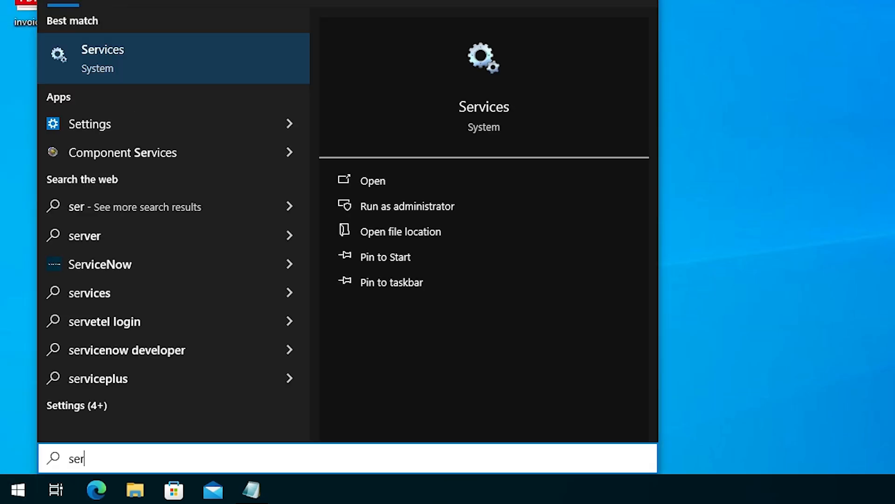
pyautogui.click(102, 57)
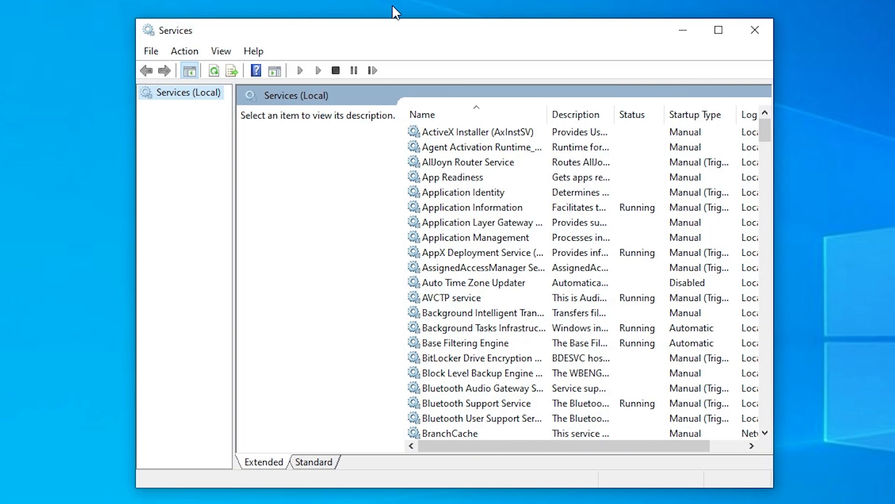
# - Scroll to Print Spooler and open its properties, showing it stopped and Automatic
pyautogui.click(473, 283)
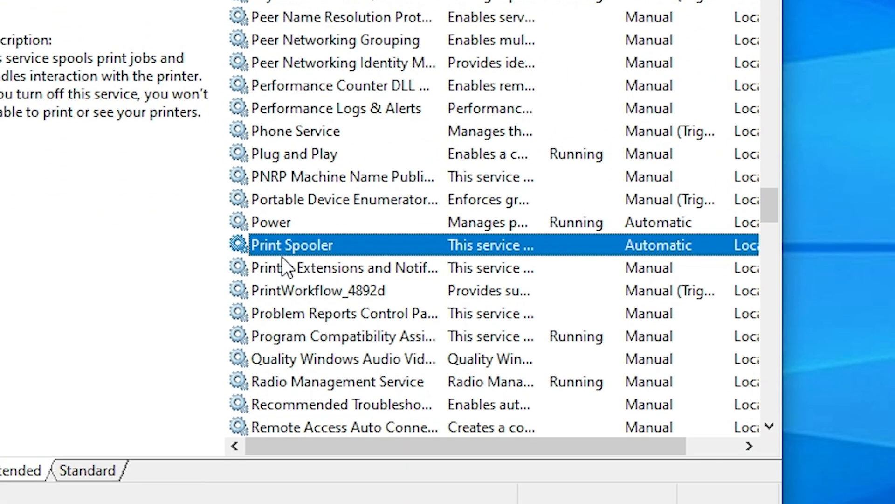
pyautogui.scroll(-3)
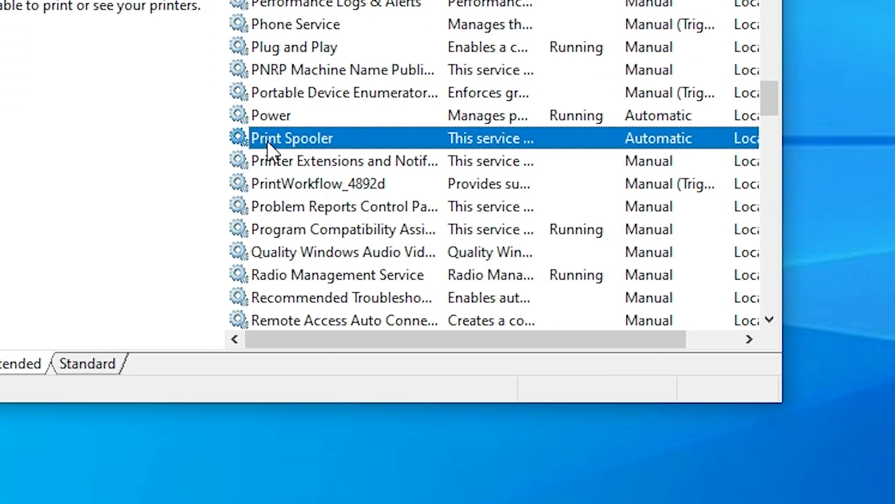
pyautogui.doubleClick(291, 137)
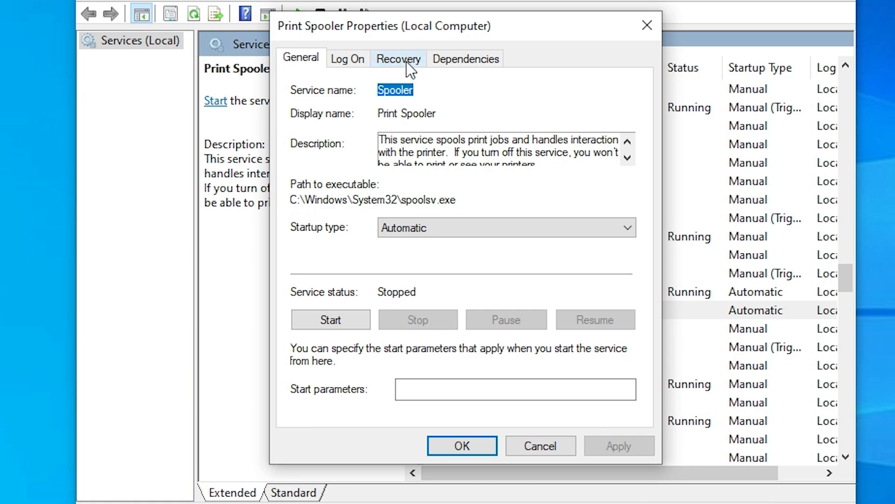
# - Set Print Spooler recovery: reset fail count after 1 day, restart after 1 minute; close Services
pyautogui.click(399, 59)
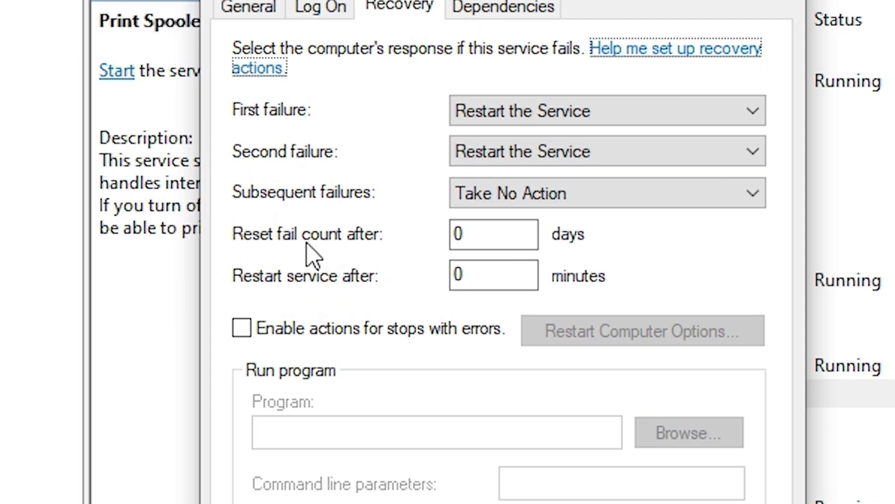
pyautogui.moveTo(331, 266)
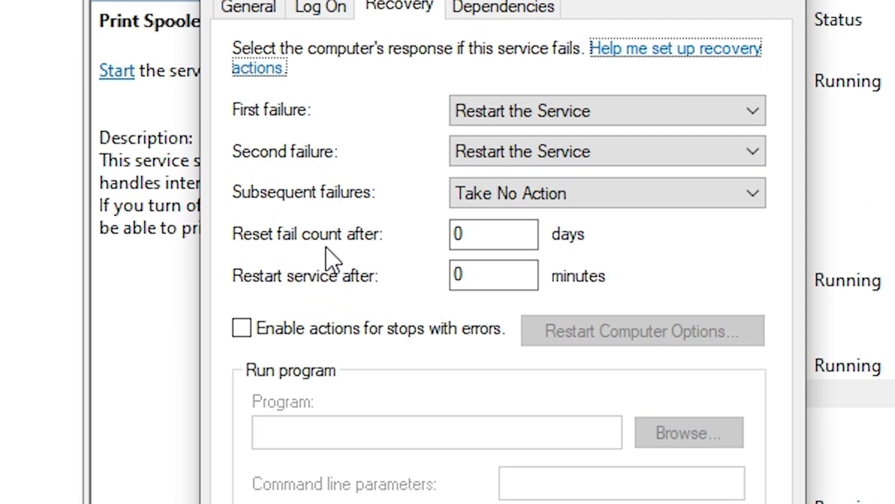
pyautogui.click(492, 234)
pyautogui.write('1')
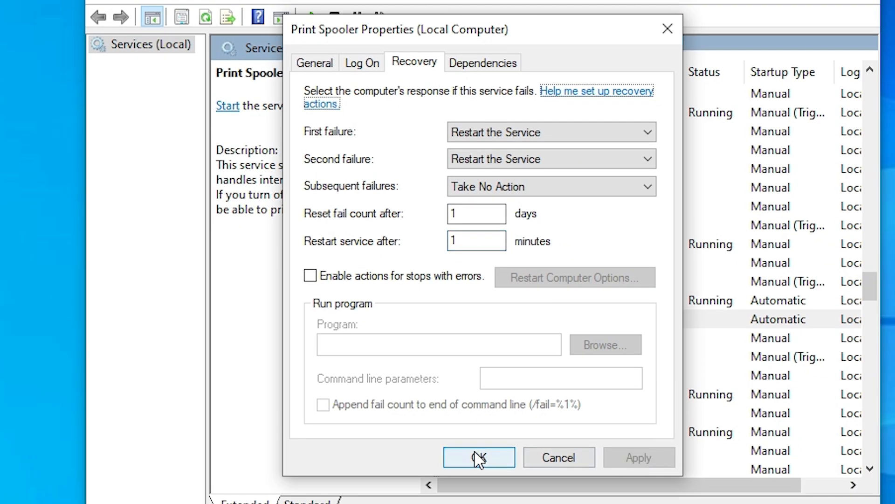
pyautogui.click(478, 457)
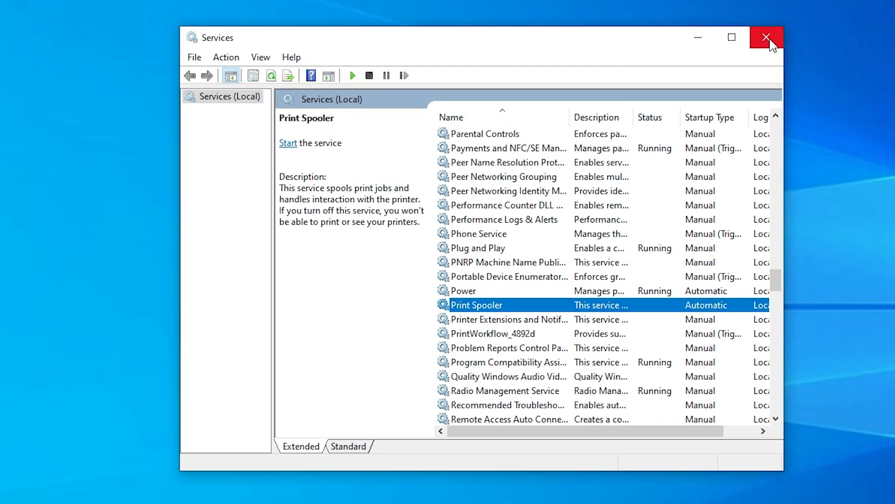
pyautogui.moveTo(764, 38)
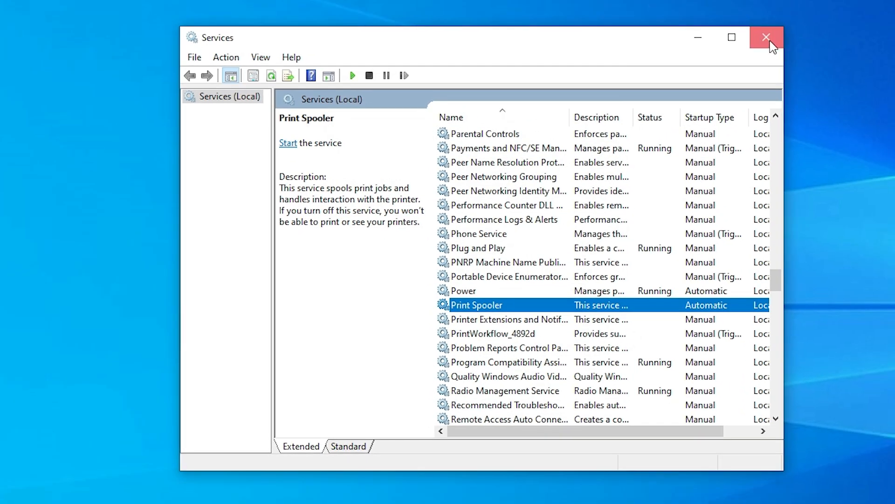
pyautogui.click(763, 37)
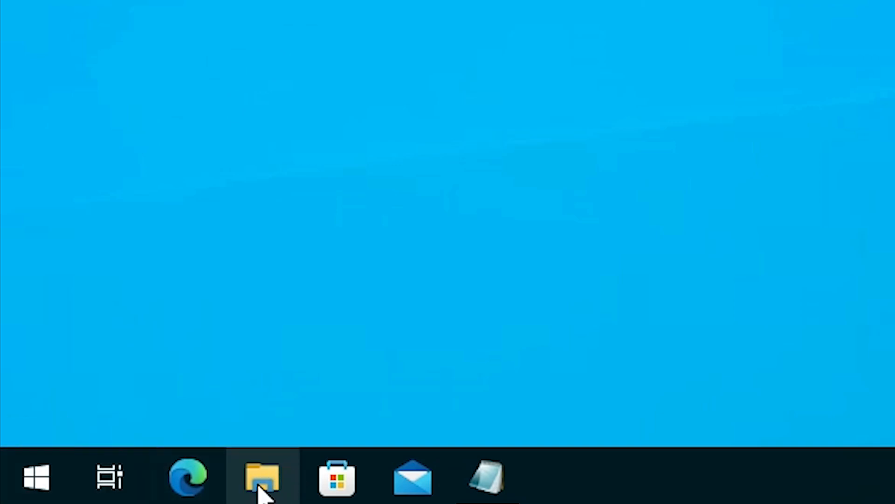
pyautogui.moveTo(257, 490)
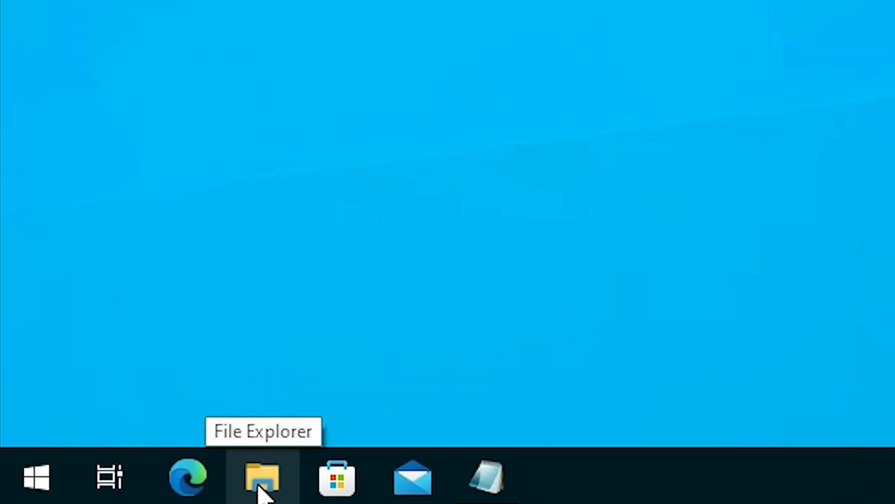
# - Open File Explorer from the taskbar and show This PC's drives
pyautogui.click(262, 483)
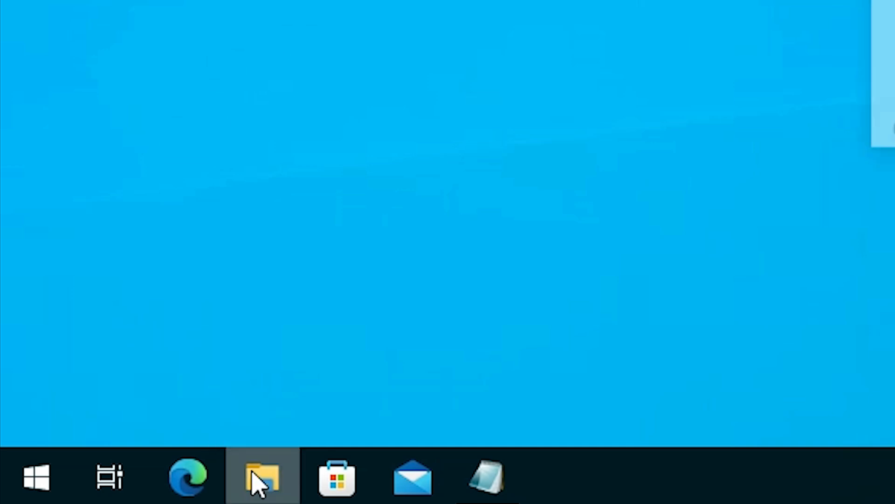
pyautogui.click(260, 479)
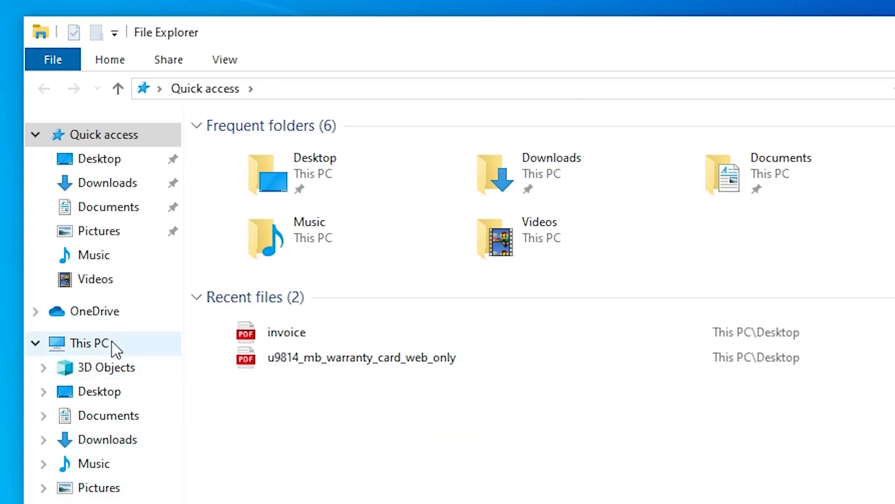
pyautogui.click(89, 344)
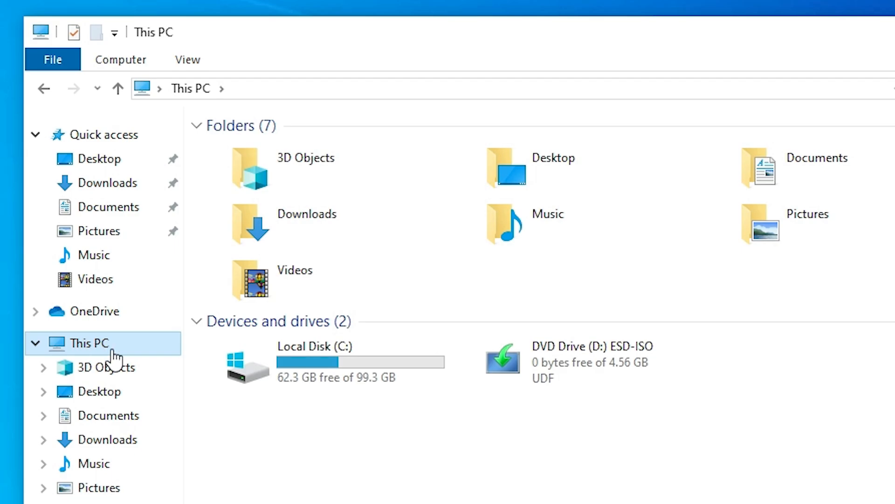
# - Navigate through C:\Windows\System32\spool and open the PRINTERS folder
pyautogui.doubleClick(313, 359)
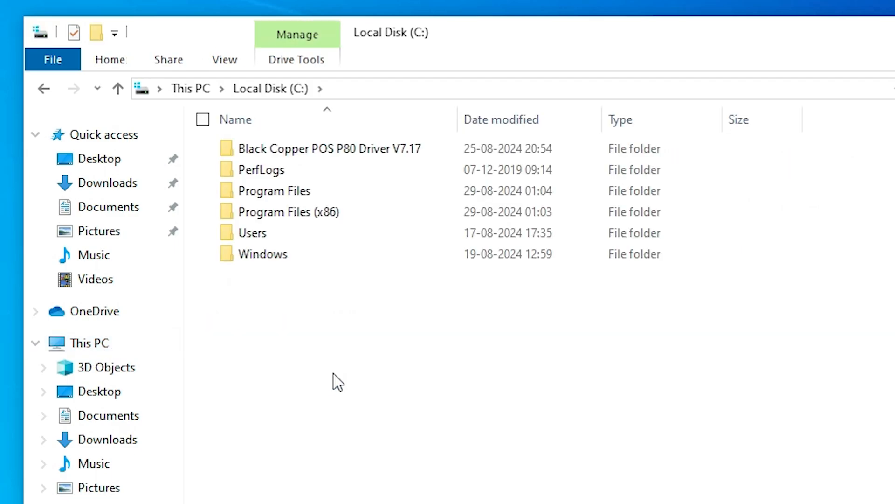
pyautogui.doubleClick(262, 253)
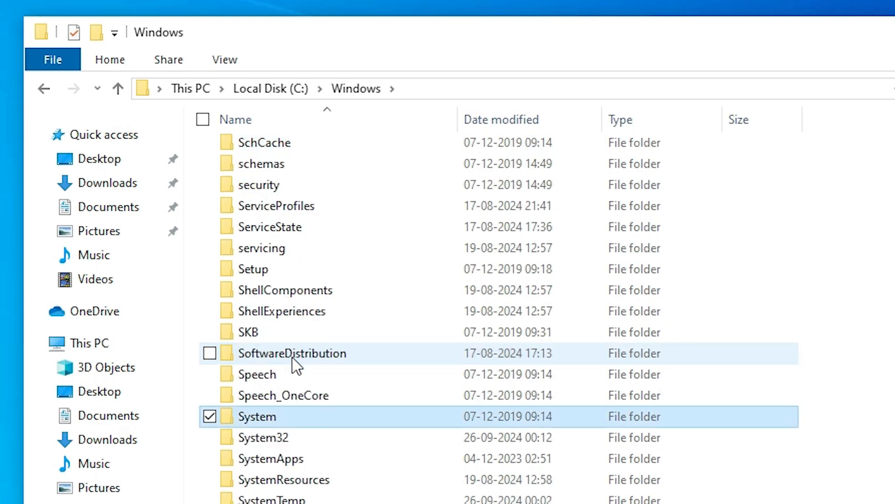
pyautogui.scroll(-3)
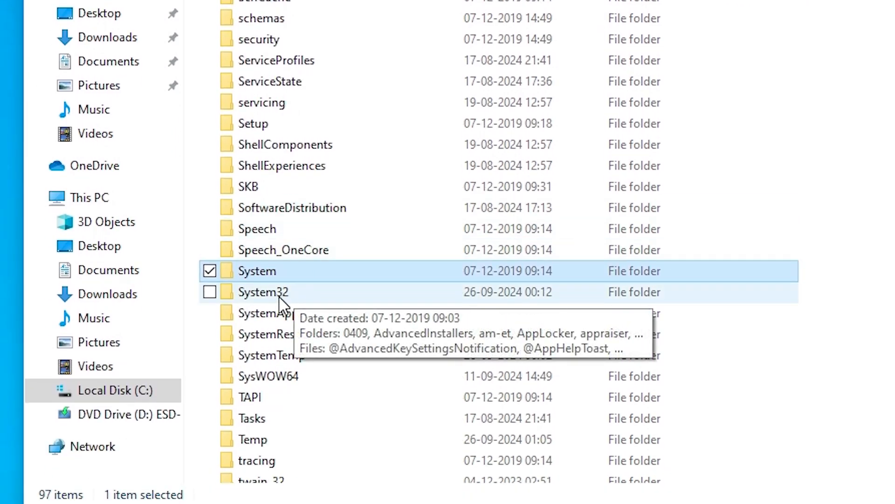
pyautogui.doubleClick(264, 292)
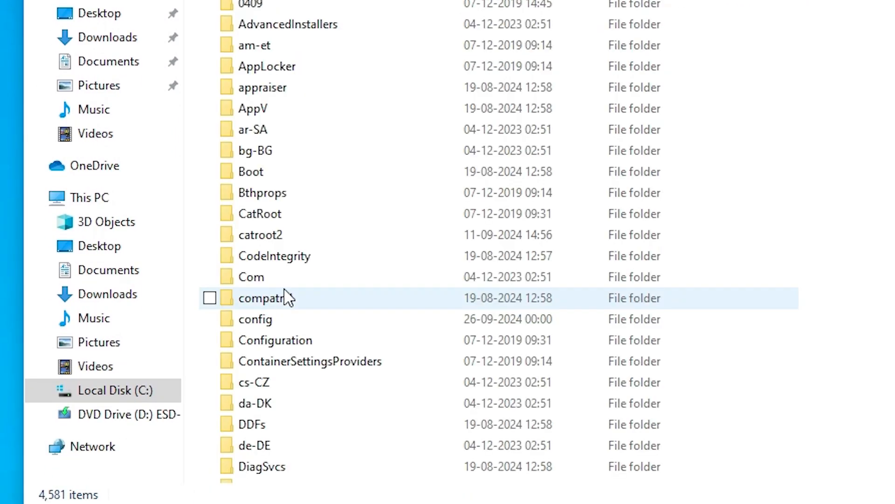
pyautogui.click(260, 235)
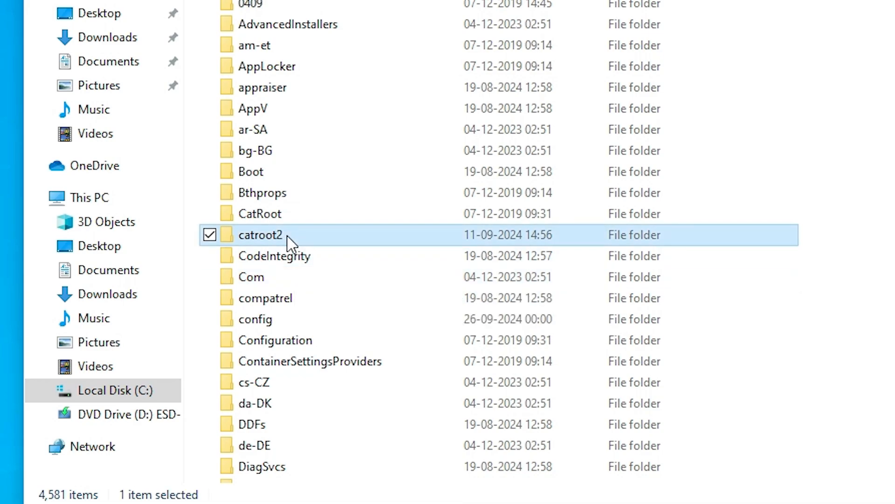
pyautogui.scroll(-3)
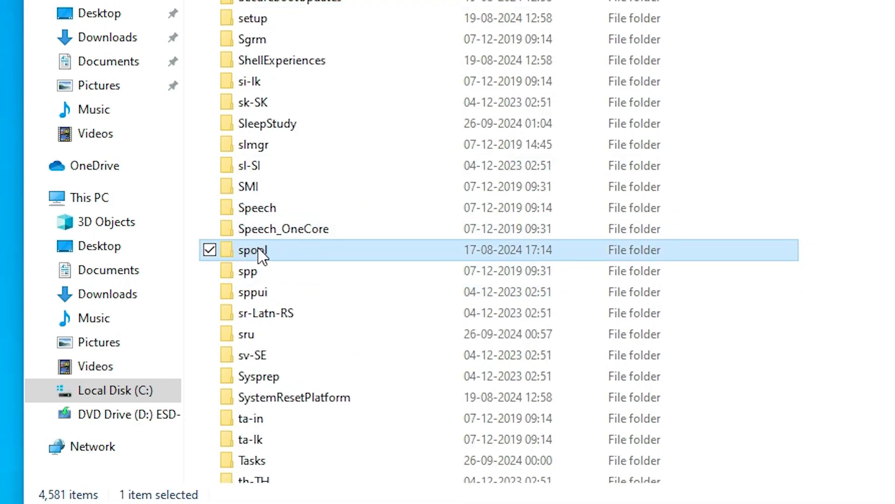
pyautogui.doubleClick(251, 250)
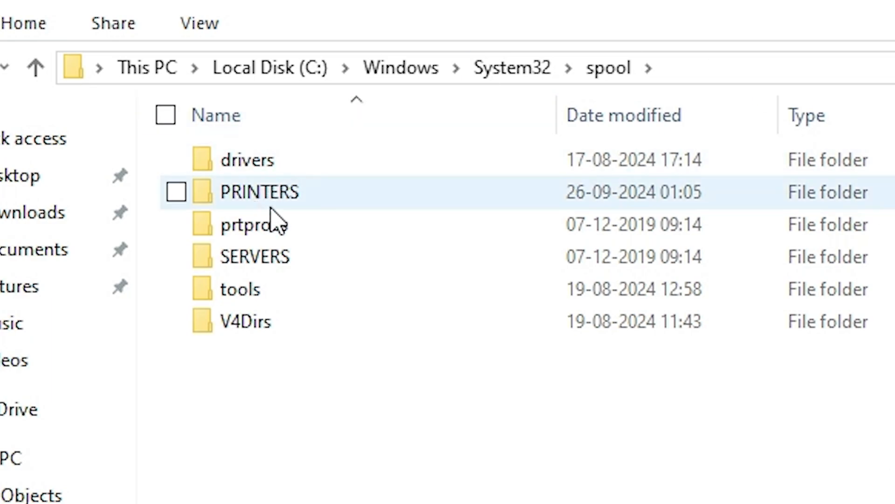
pyautogui.click(175, 193)
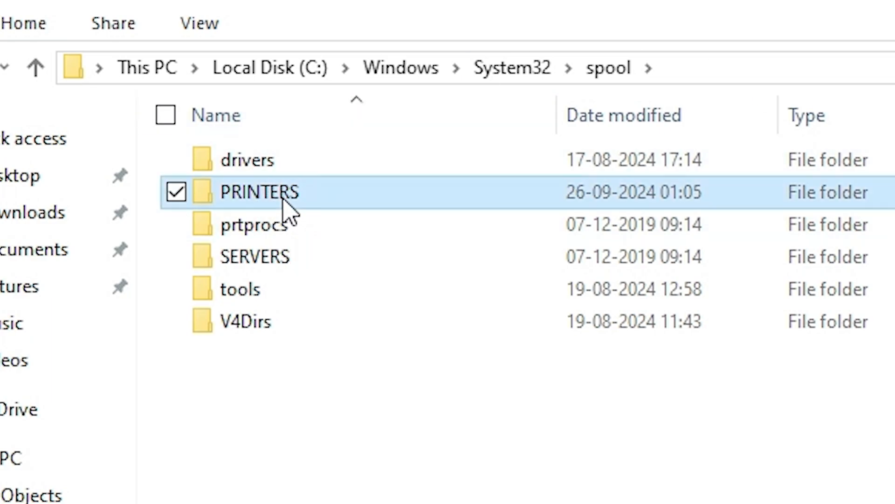
pyautogui.doubleClick(260, 192)
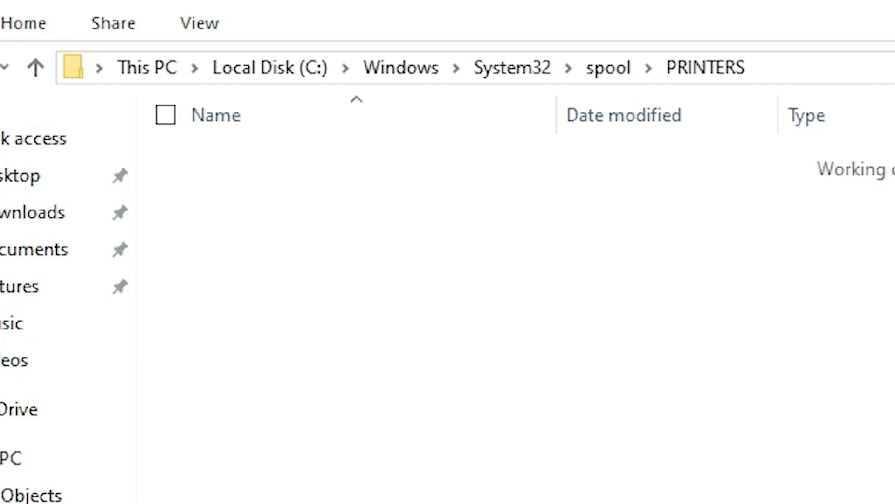
pyautogui.moveTo(416, 443)
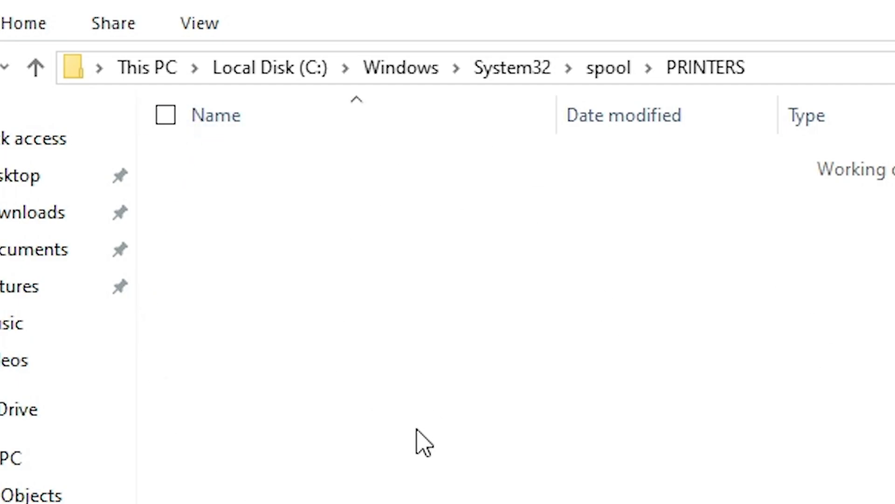
pyautogui.moveTo(509, 466)
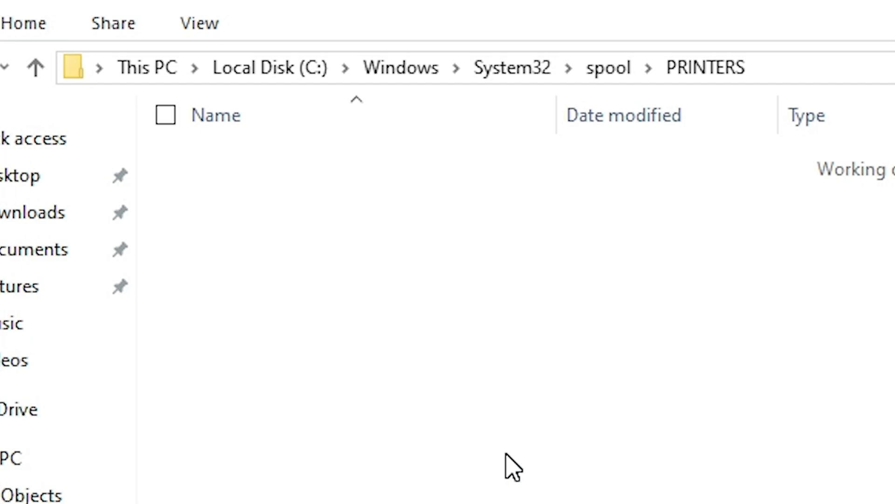
pyautogui.moveTo(461, 389)
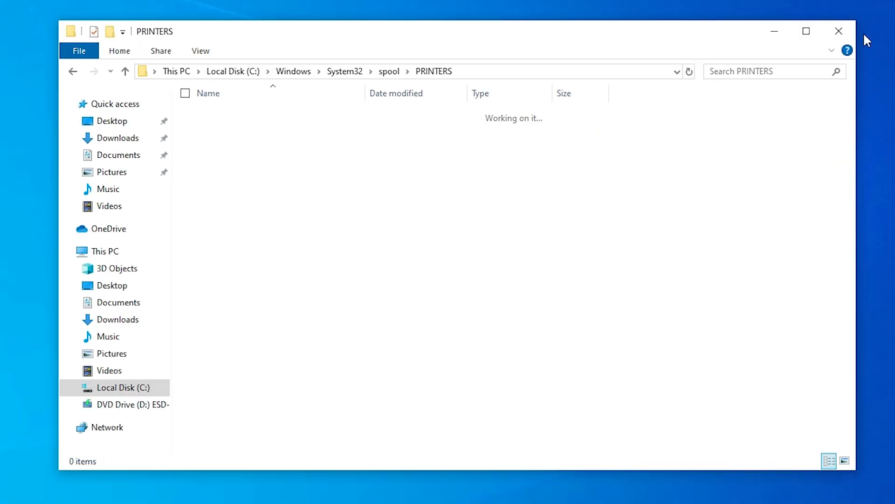
pyautogui.moveTo(839, 31)
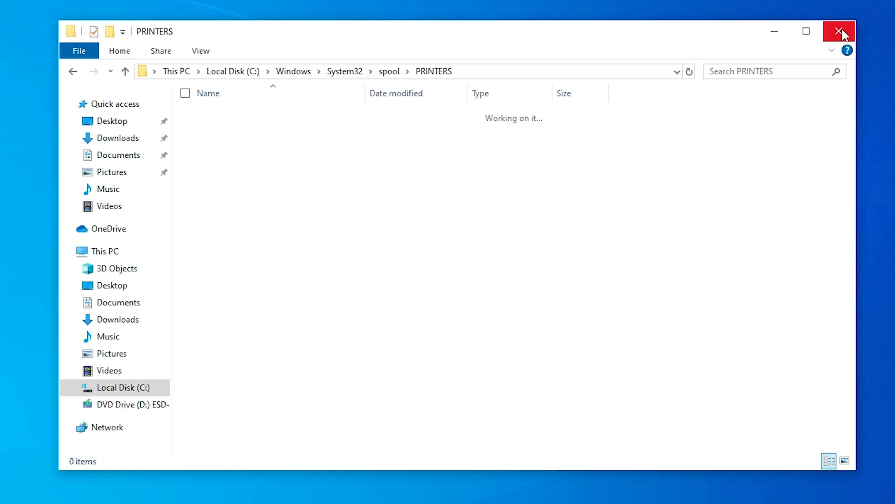
# - Close the File Explorer window once the PRINTERS folder shows 0 items
pyautogui.click(837, 31)
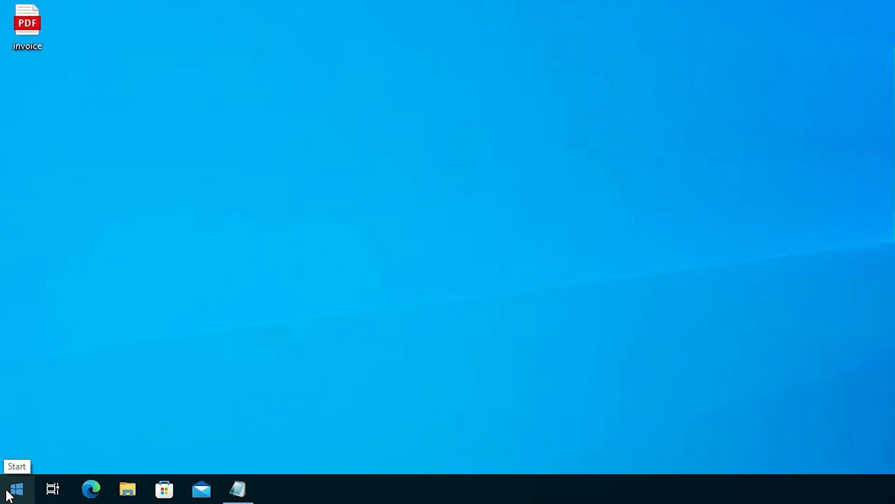
# - Search 'ser' from Start and reopen Services from the results
pyautogui.write('ser')
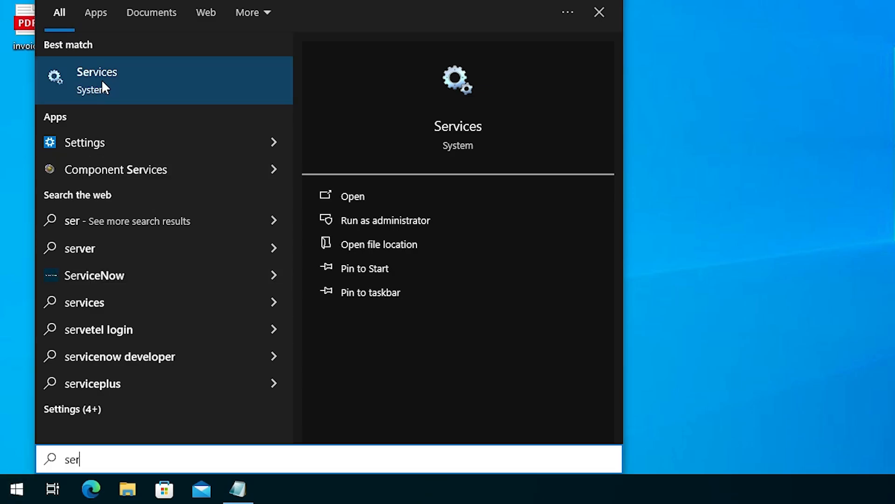
pyautogui.click(96, 77)
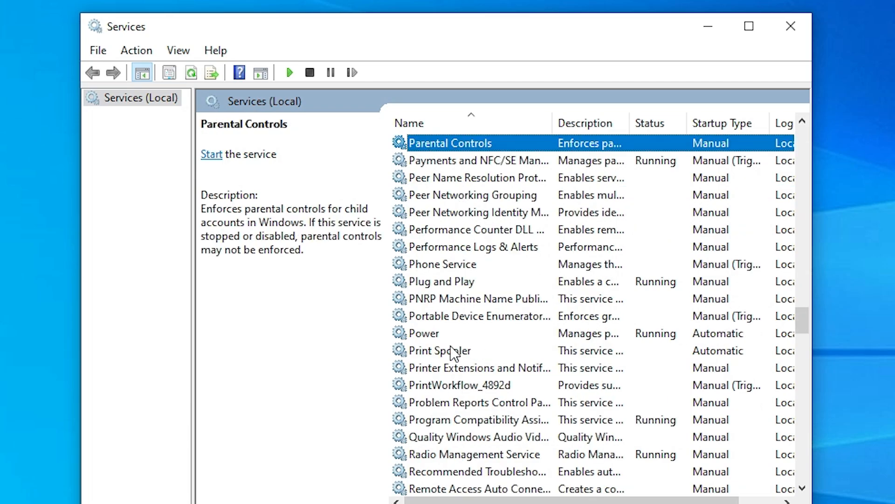
# - Set Print Spooler's startup type to Automatic in its properties and apply it
pyautogui.rightClick(441, 350)
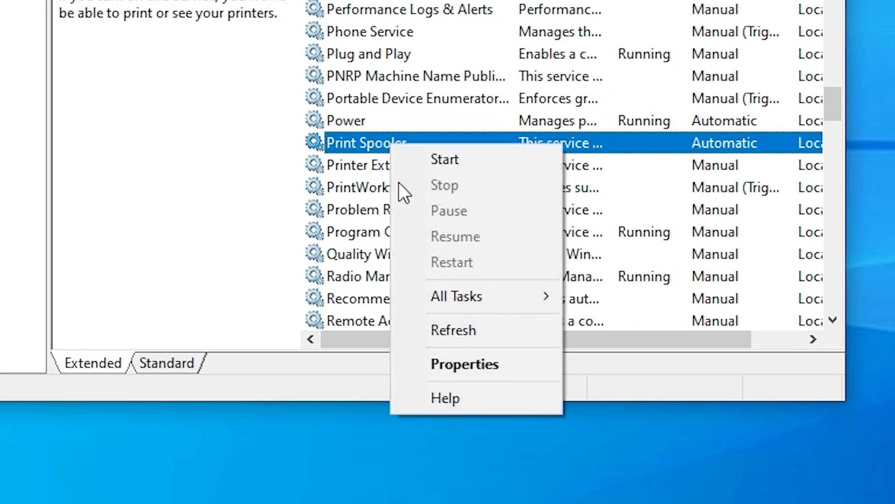
pyautogui.click(464, 364)
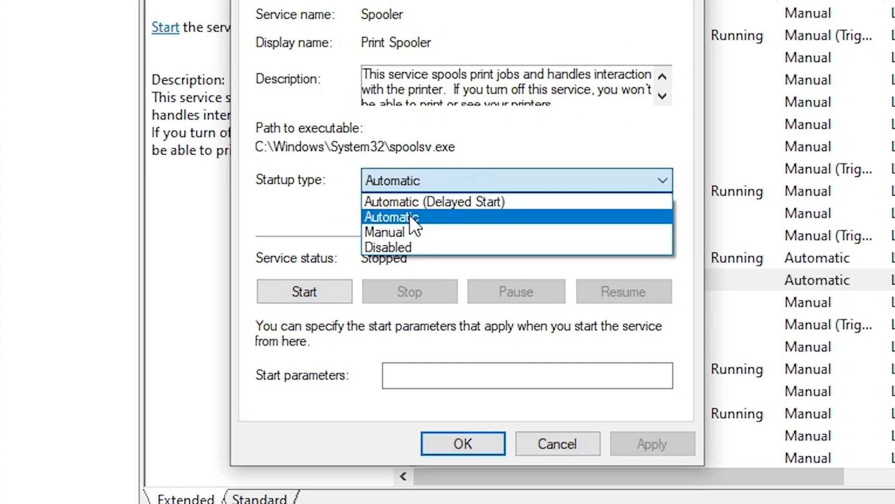
pyautogui.click(392, 216)
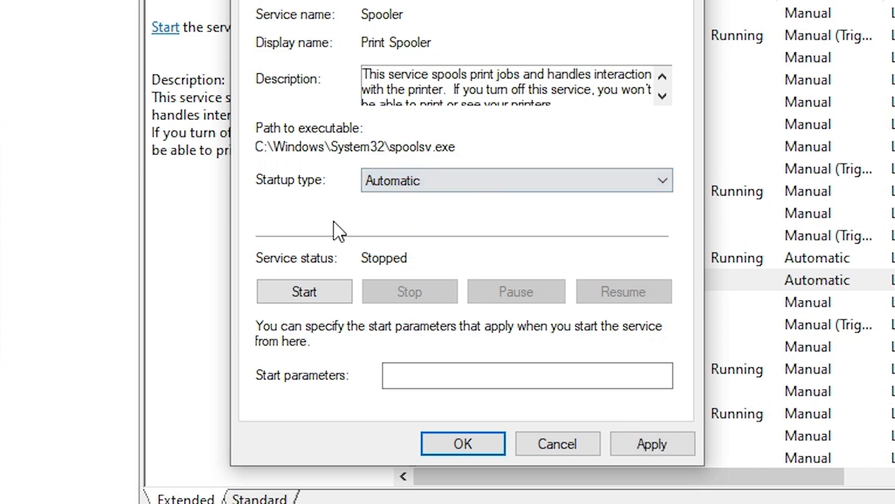
pyautogui.moveTo(354, 275)
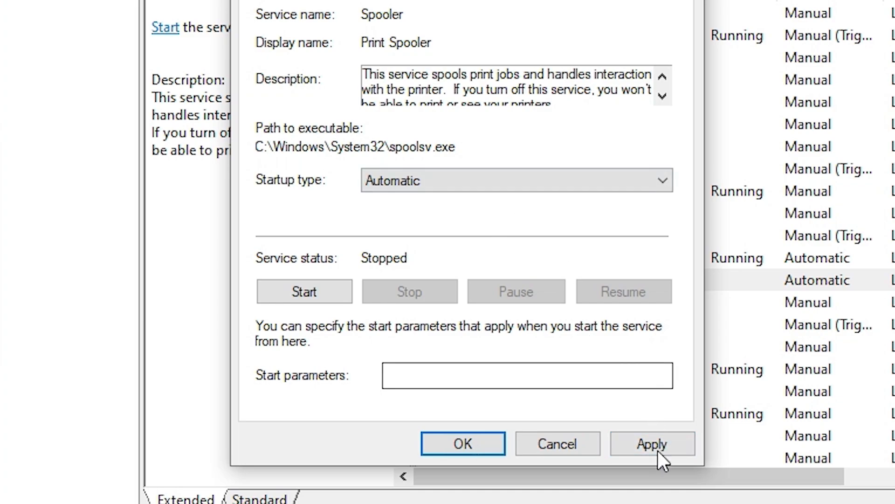
pyautogui.click(653, 443)
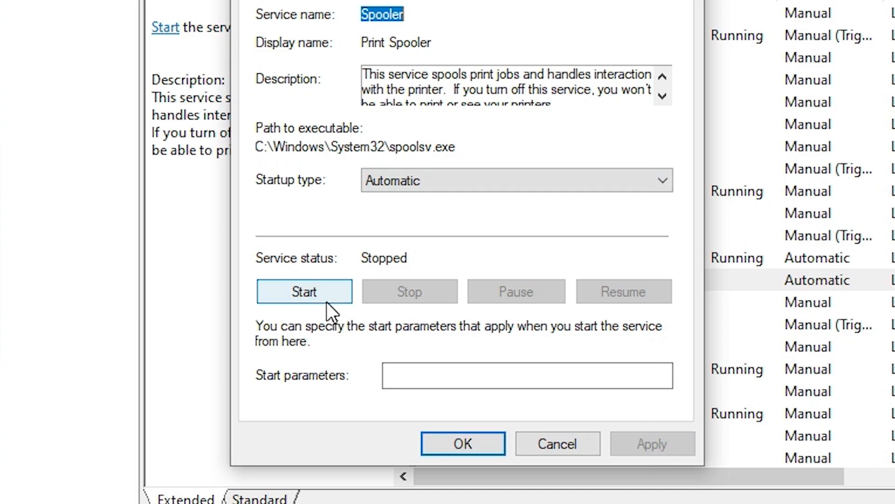
# - Start the Print Spooler service until it shows Running, then close its properties
pyautogui.click(304, 291)
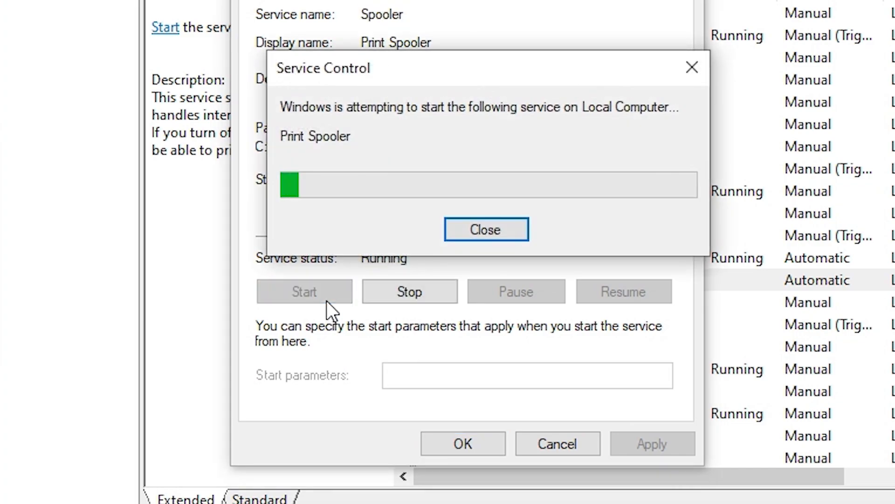
pyautogui.click(486, 229)
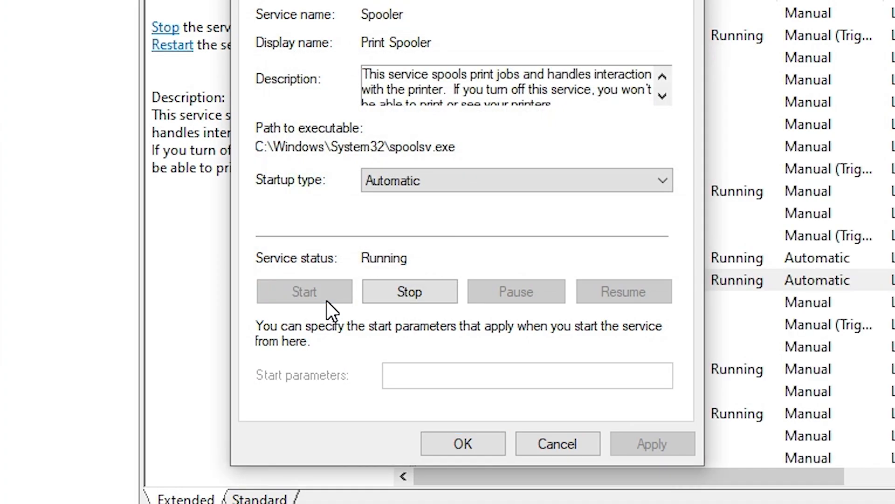
pyautogui.moveTo(296, 200)
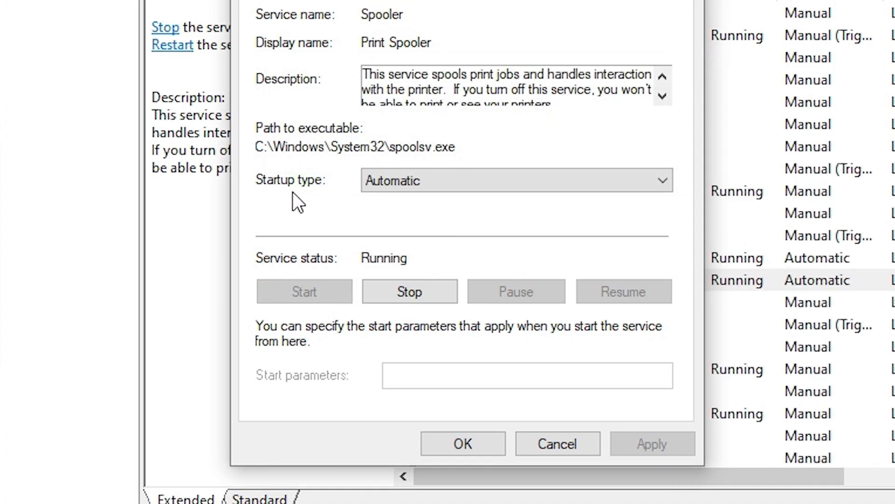
pyautogui.moveTo(293, 279)
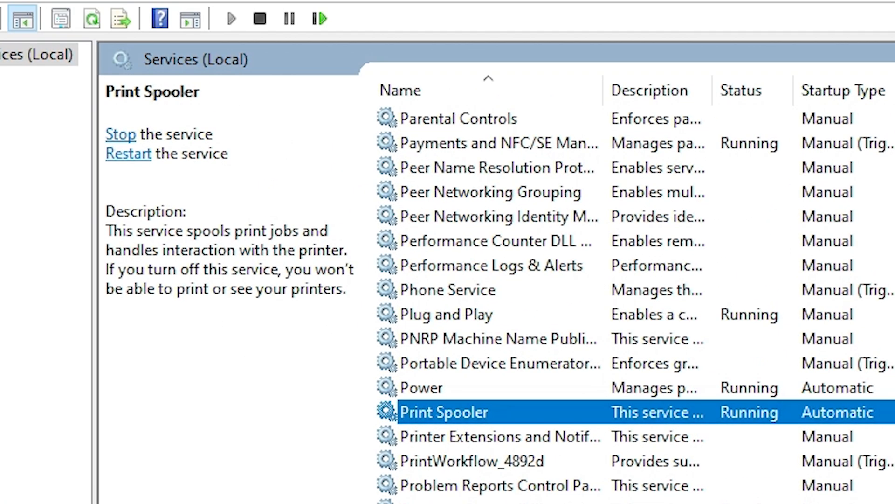
pyautogui.moveTo(739, 419)
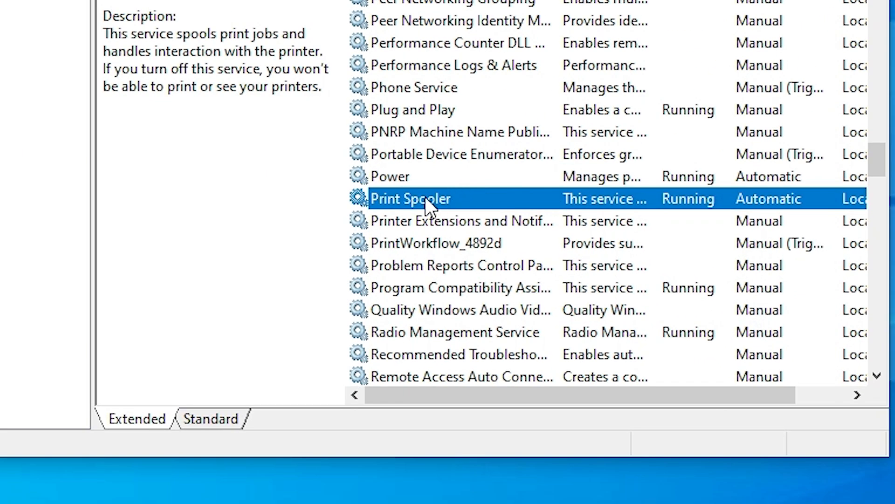
# - Reopen Print Spooler's properties to recheck restart-after-failure recovery settings
pyautogui.doubleClick(411, 198)
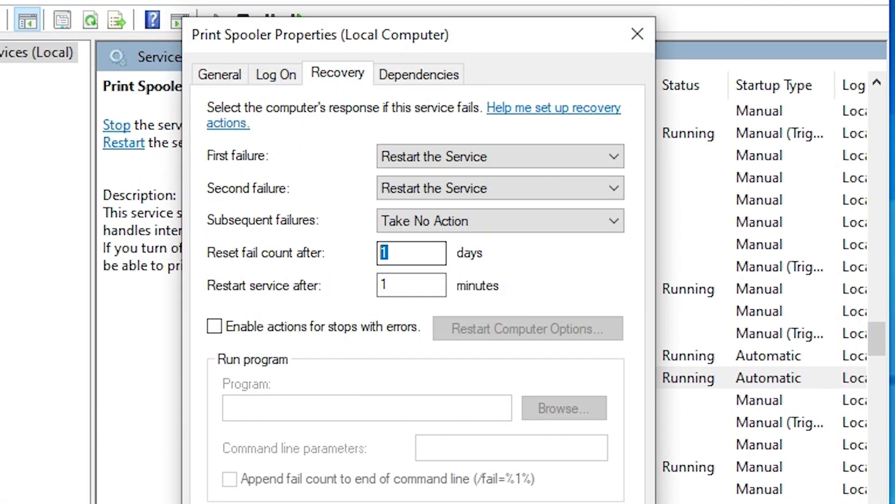
pyautogui.write('0')
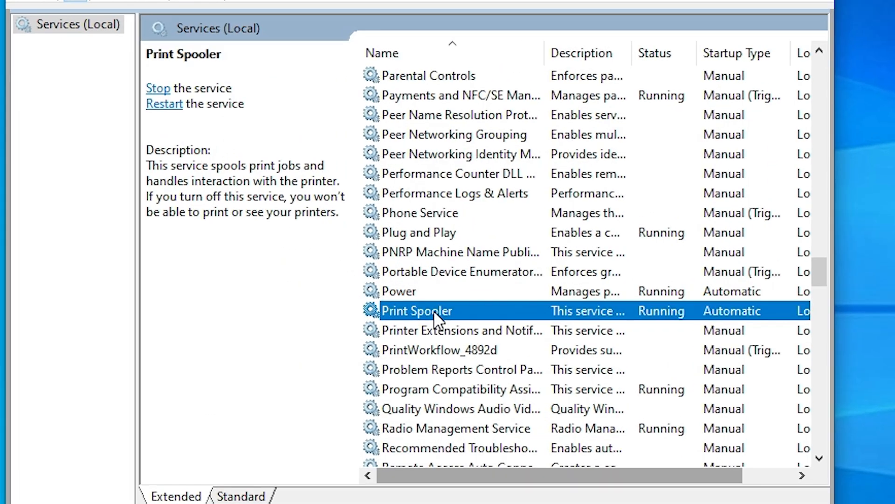
pyautogui.rightClick(435, 310)
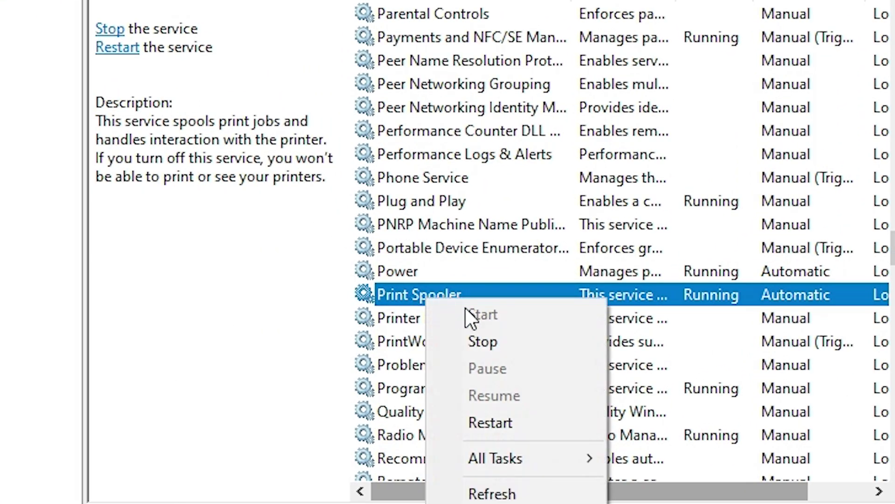
# - Restart the Print Spooler service so it returns to Running with Automatic startup
pyautogui.click(483, 342)
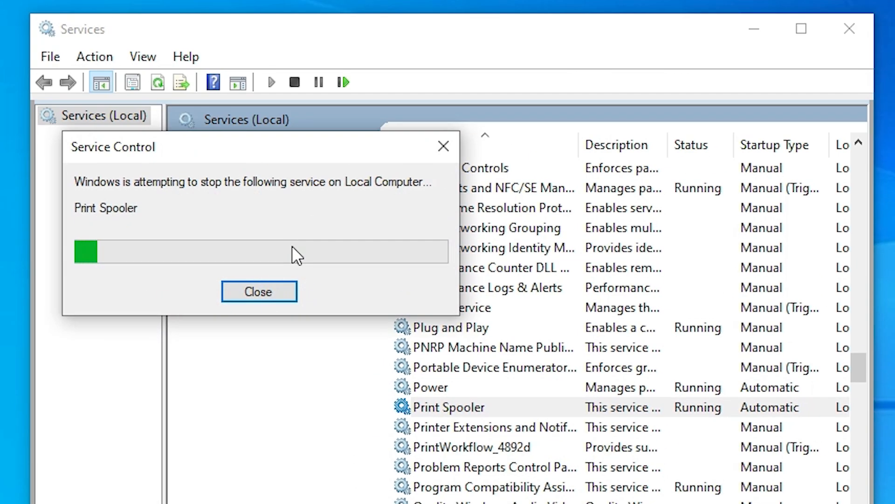
pyautogui.click(259, 290)
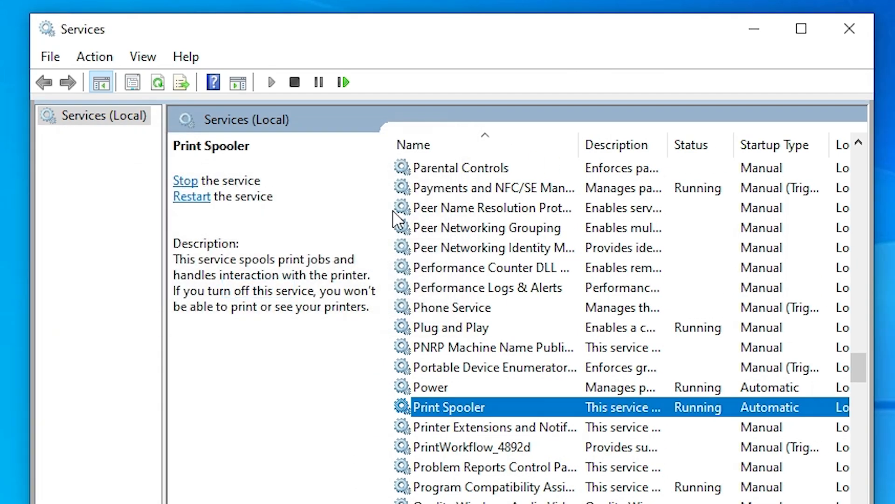